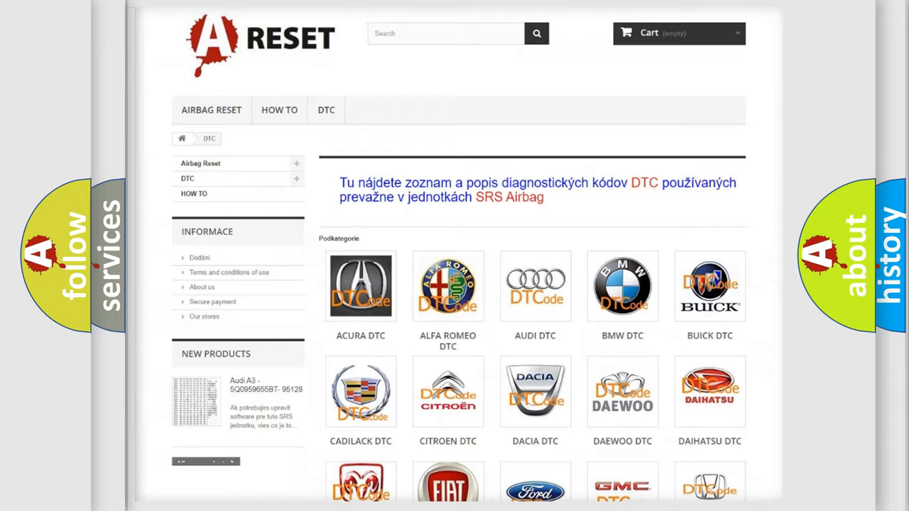
Step: Scroll through the Saturn DTC code table's B-series entries
scroll("down", 3)
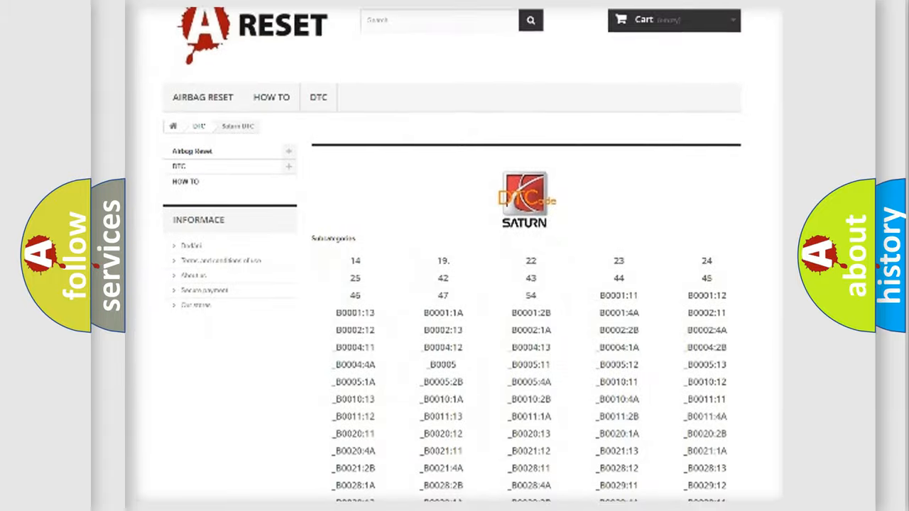
scroll("down", 3)
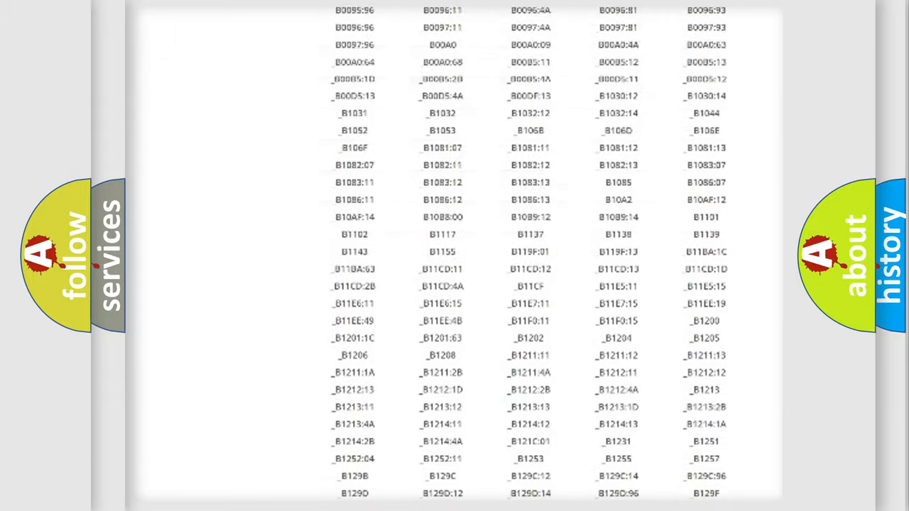
scroll("up", 3)
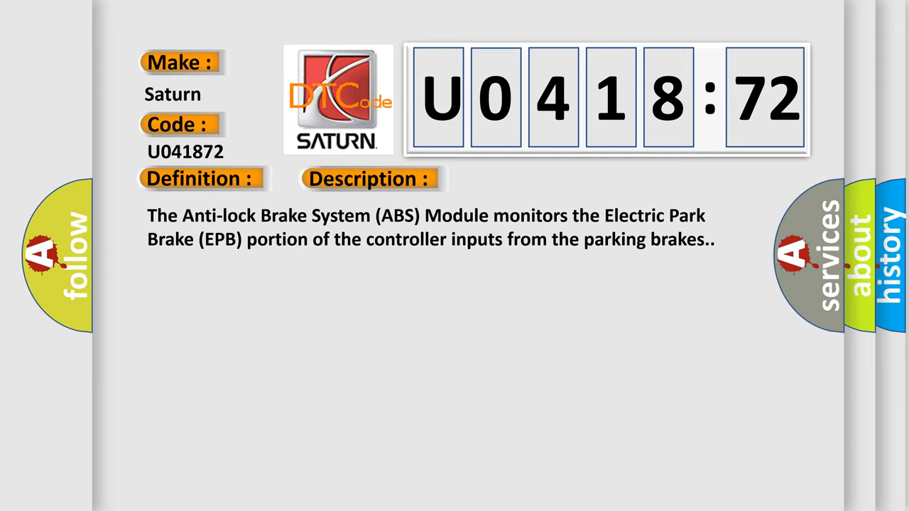
Step: Show the Saturn U041872 card slides with ABS module description and actuator-stuck-open cause
left_click(519, 178)
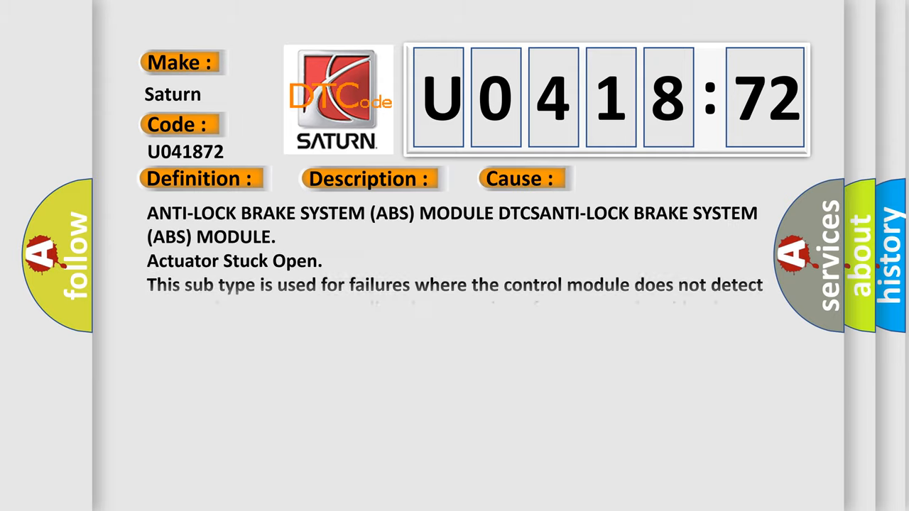